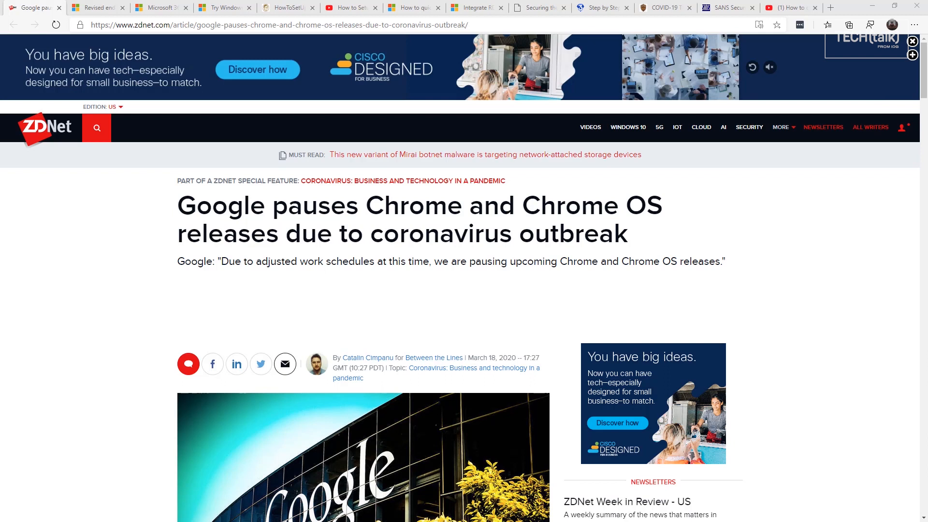
- Switch to the tab with Microsoft's Windows 10 version 1709 revised end-of-service post
{"action": "left_click", "coordinate": [94, 7]}
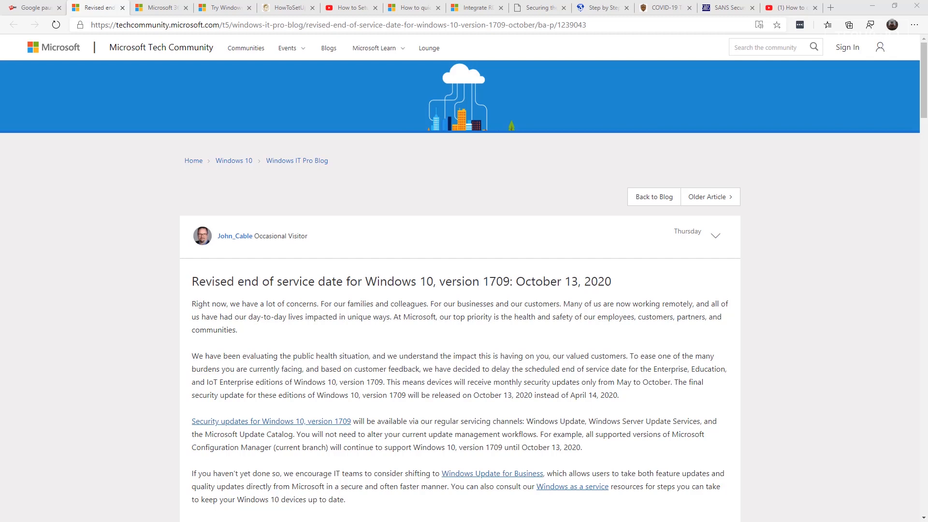
- Switch to the Microsoft 365 Roadmap tab listing 722 updates
{"action": "left_click", "coordinate": [160, 7]}
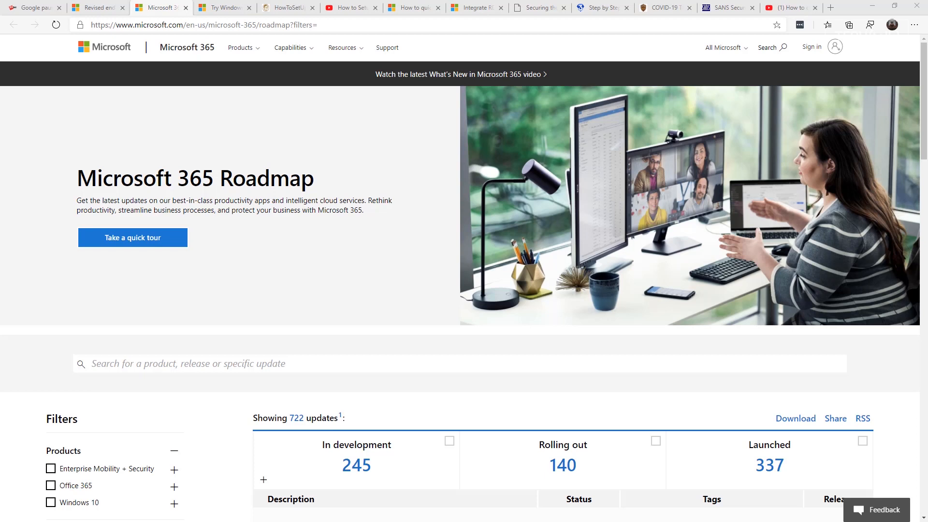
{"action": "mouse_move", "coordinate": [407, 242]}
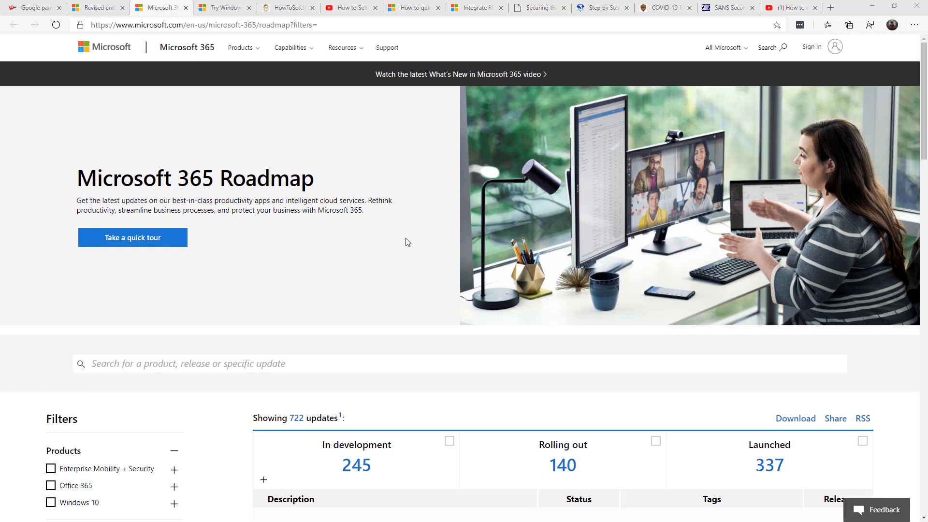
{"action": "mouse_move", "coordinate": [225, 7]}
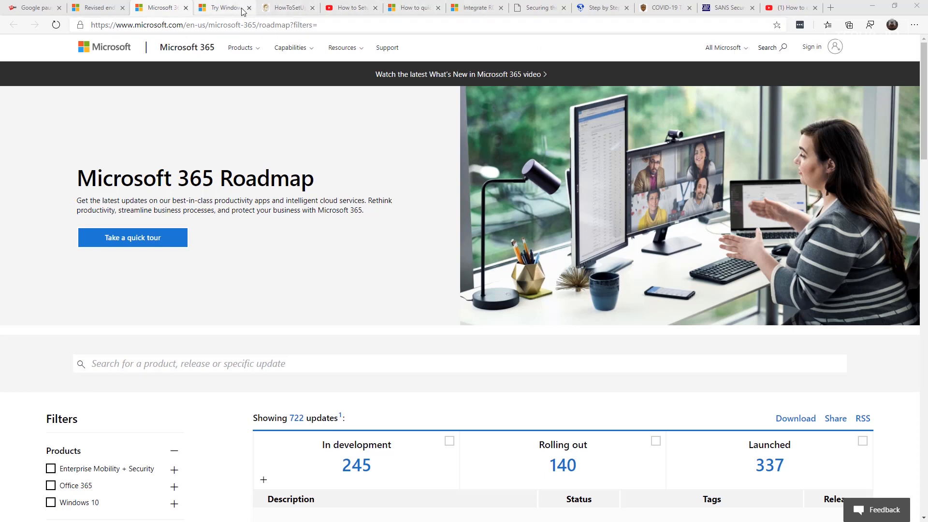
{"action": "mouse_move", "coordinate": [224, 8]}
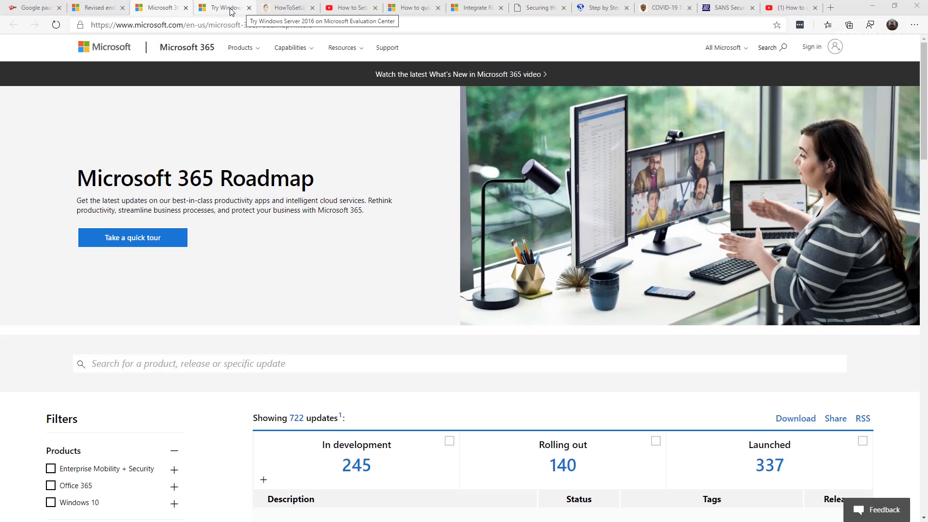
- Switch to the Windows Server 2016 evaluation tab and scroll to the top of the page
{"action": "left_click", "coordinate": [225, 7]}
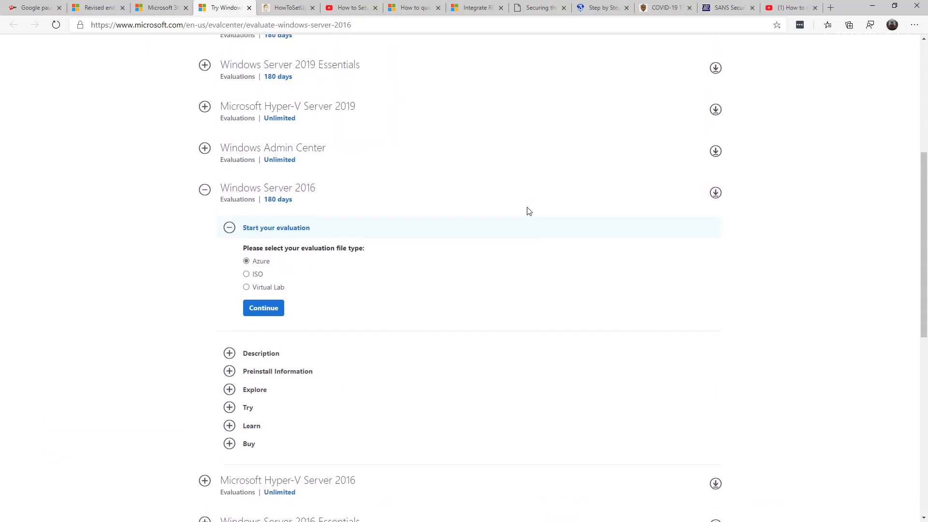
{"action": "scroll", "scroll_direction": "up", "scroll_amount": 3}
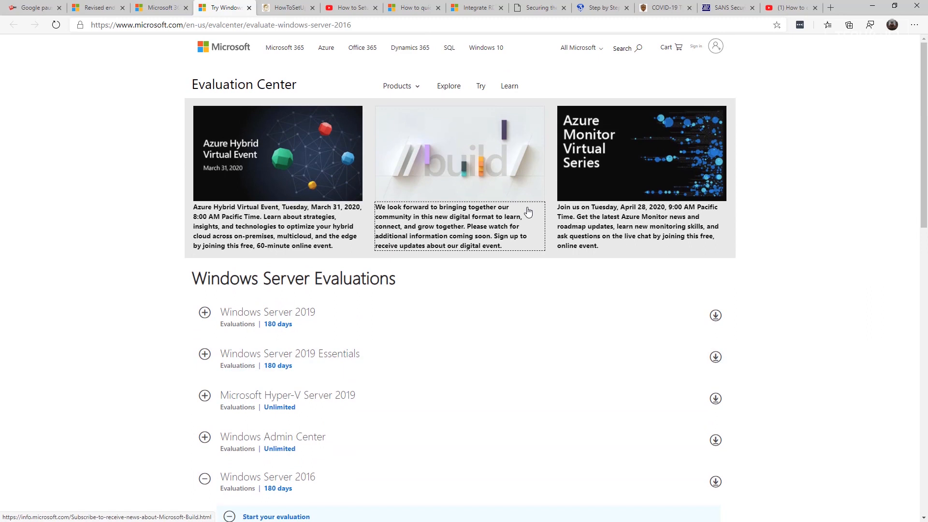
{"action": "mouse_move", "coordinate": [506, 250]}
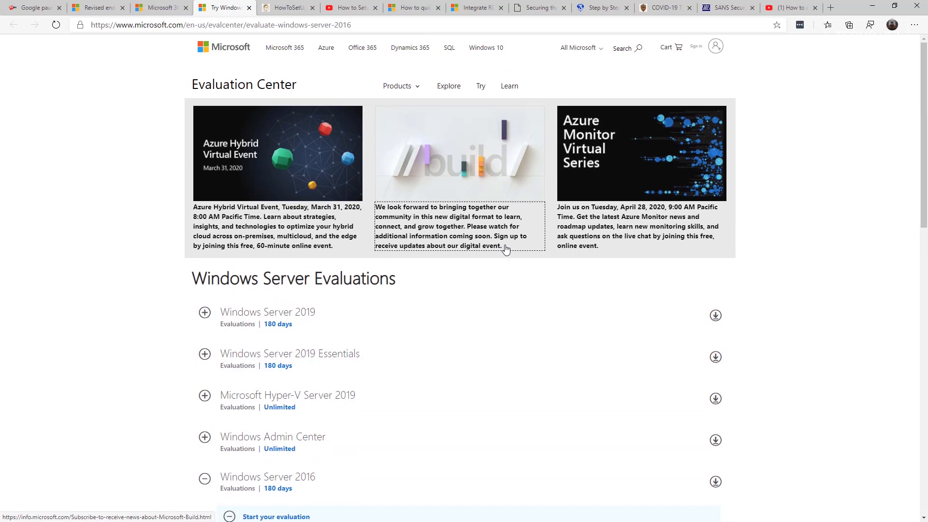
{"action": "mouse_move", "coordinate": [506, 247]}
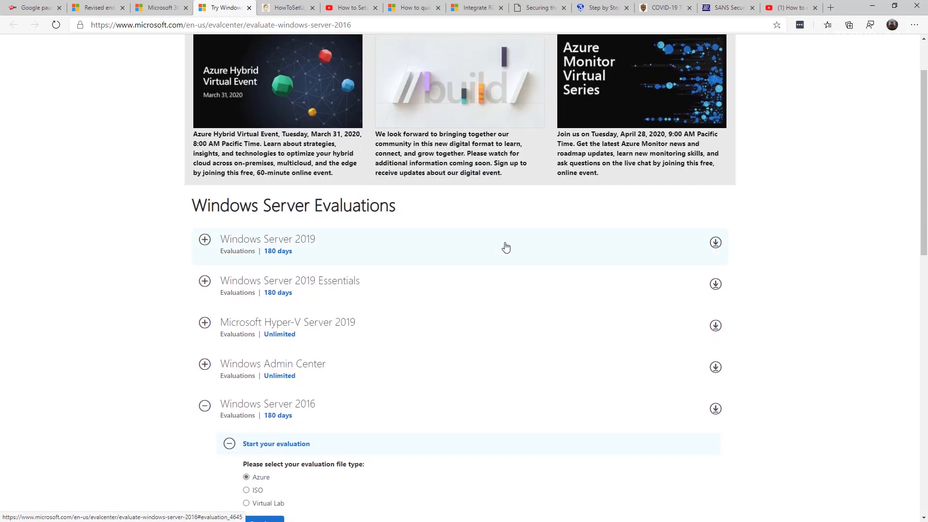
{"action": "mouse_move", "coordinate": [339, 504]}
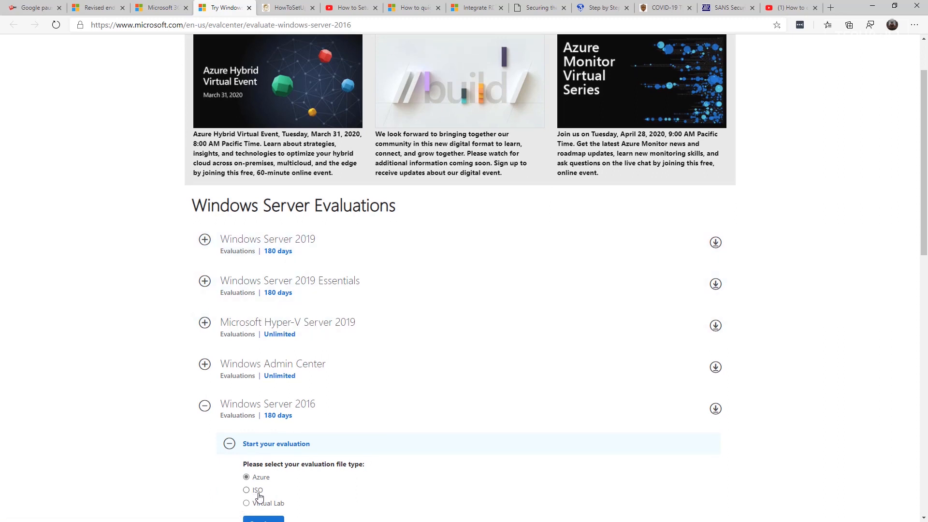
- Switch to the HowToSetUp_RDSServer2016 PDF guide tab
{"action": "left_click", "coordinate": [288, 7]}
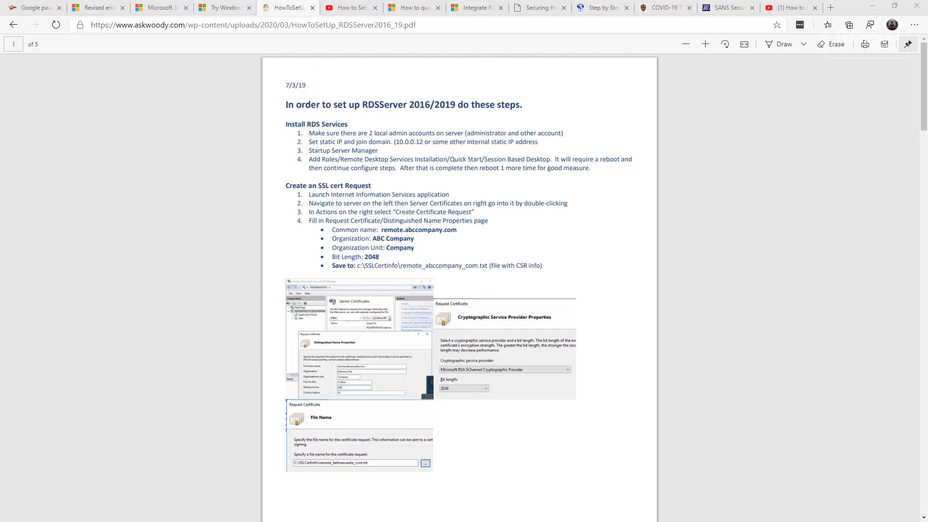
{"action": "mouse_move", "coordinate": [95, 359]}
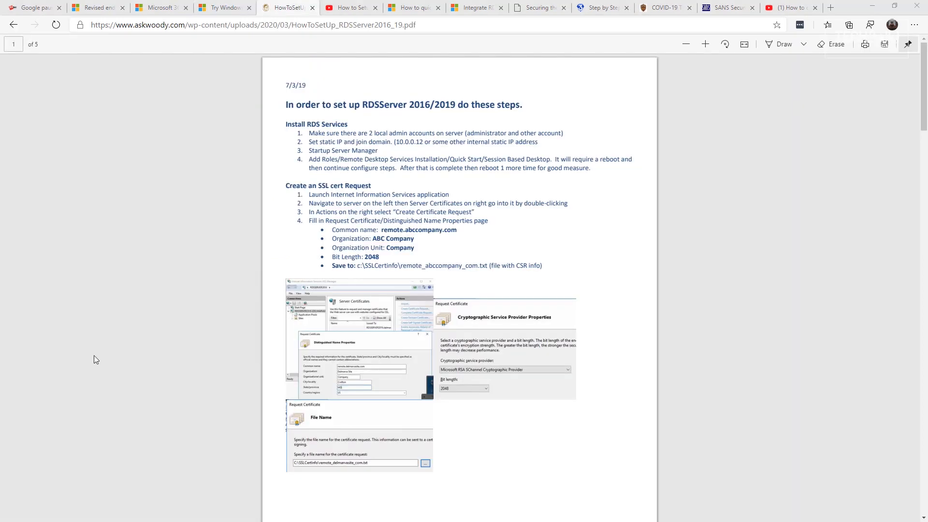
{"action": "mouse_move", "coordinate": [82, 394]}
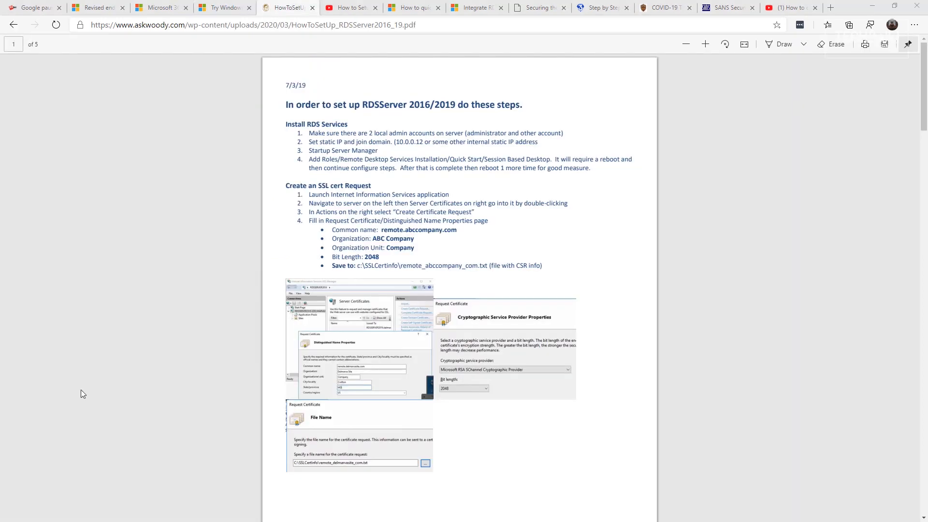
{"action": "mouse_move", "coordinate": [425, 338]}
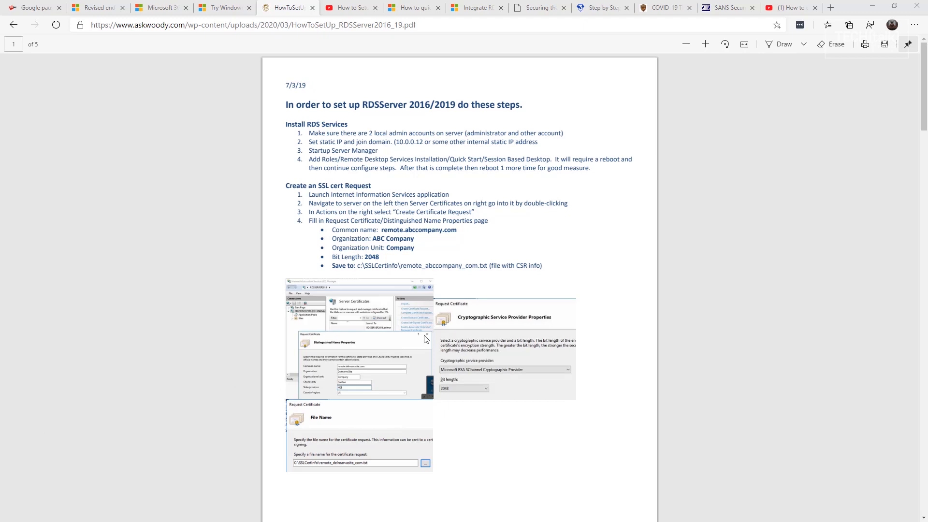
- Switch to Chris Titus Tech's 'How to Setup a VPN' YouTube video tab
{"action": "left_click", "coordinate": [350, 8]}
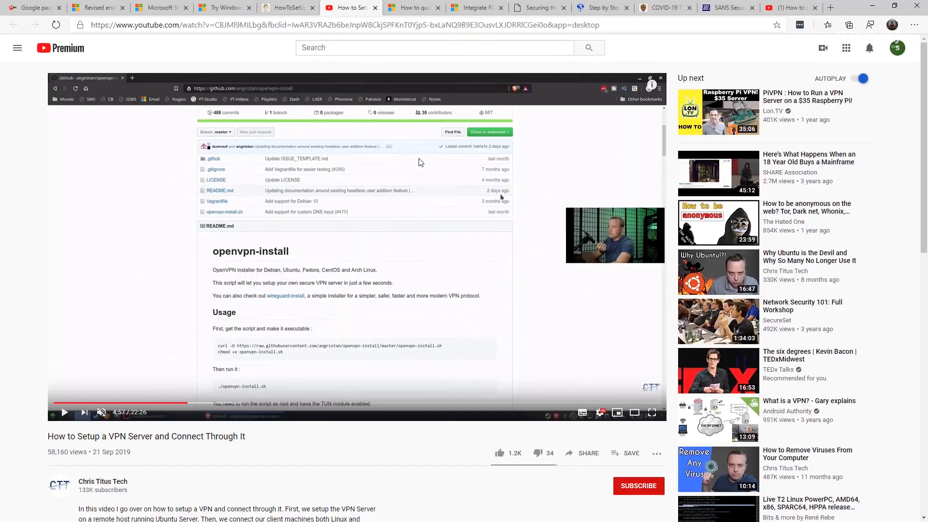
{"action": "mouse_move", "coordinate": [483, 210]}
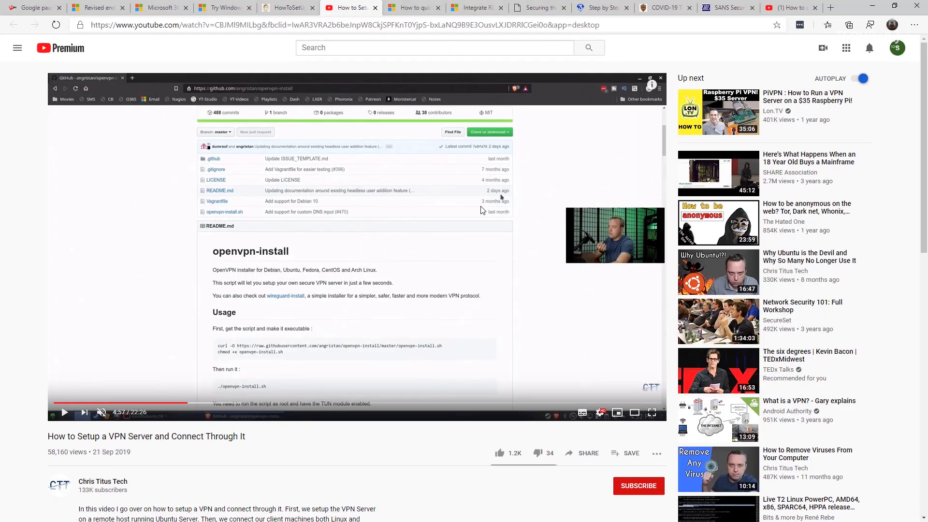
{"action": "mouse_move", "coordinate": [153, 313]}
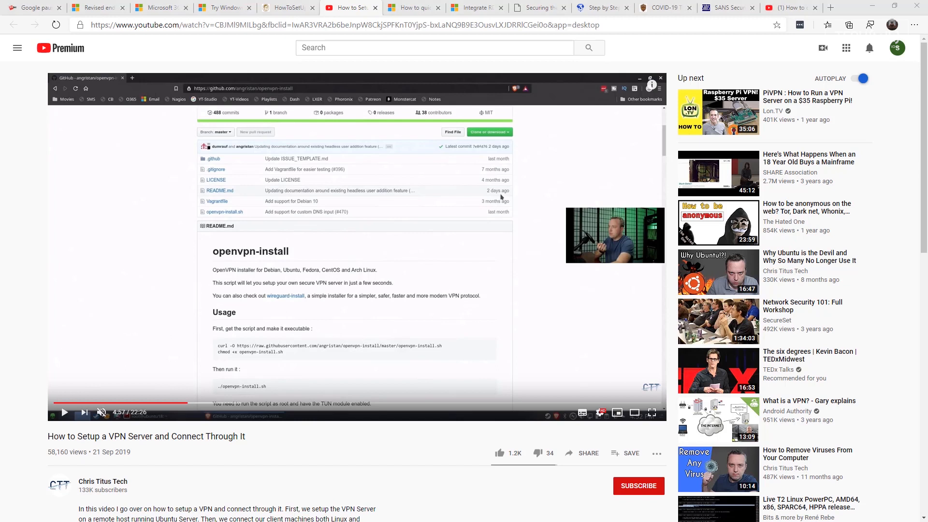
{"action": "mouse_move", "coordinate": [430, 238]}
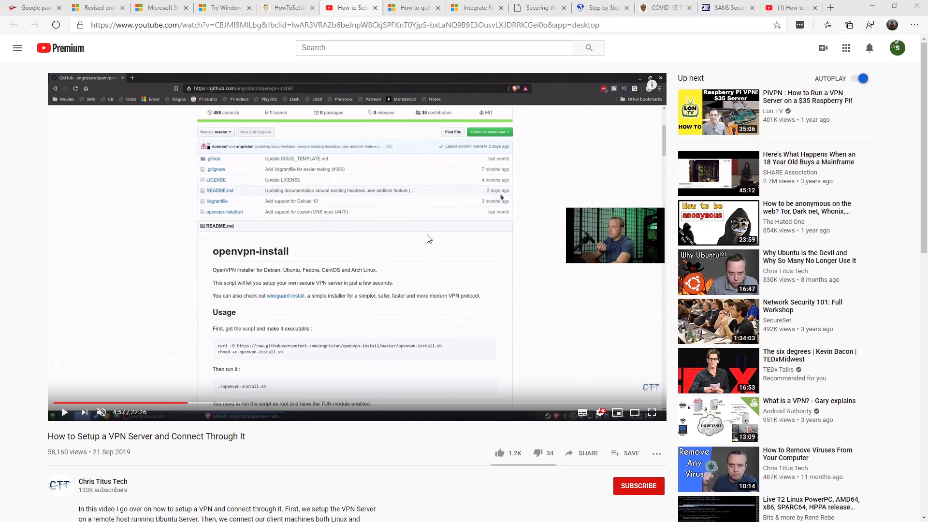
{"action": "mouse_move", "coordinate": [324, 5]}
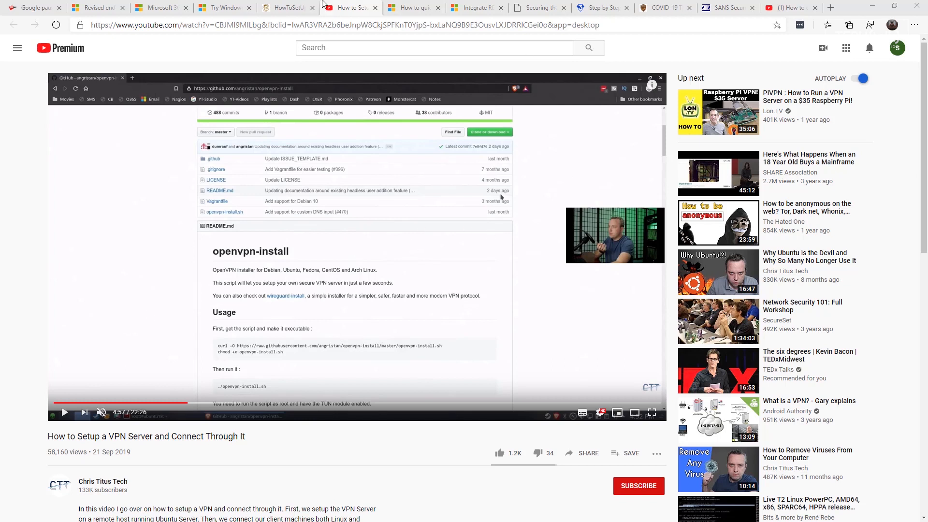
- Show the Office 365 traffic optimization post and scroll down to section 1
{"action": "left_click", "coordinate": [409, 7]}
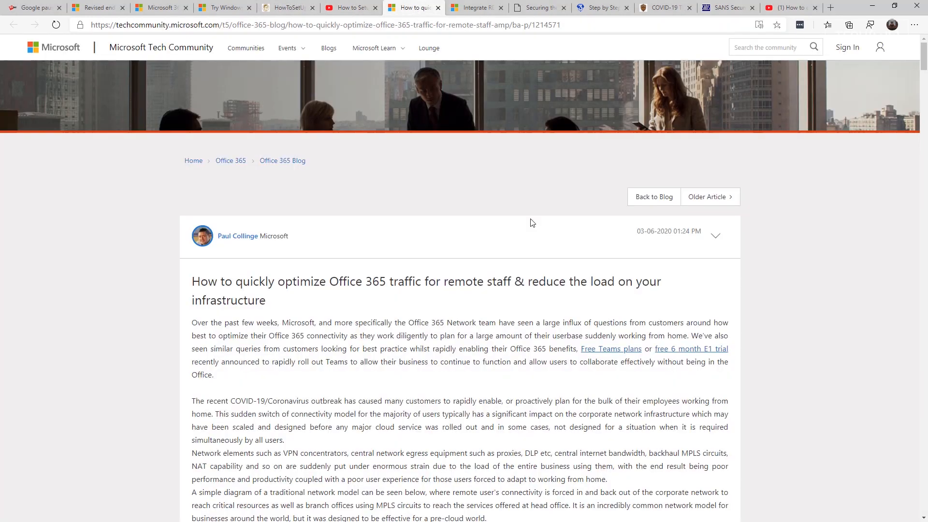
{"action": "scroll", "scroll_direction": "down", "scroll_amount": 3}
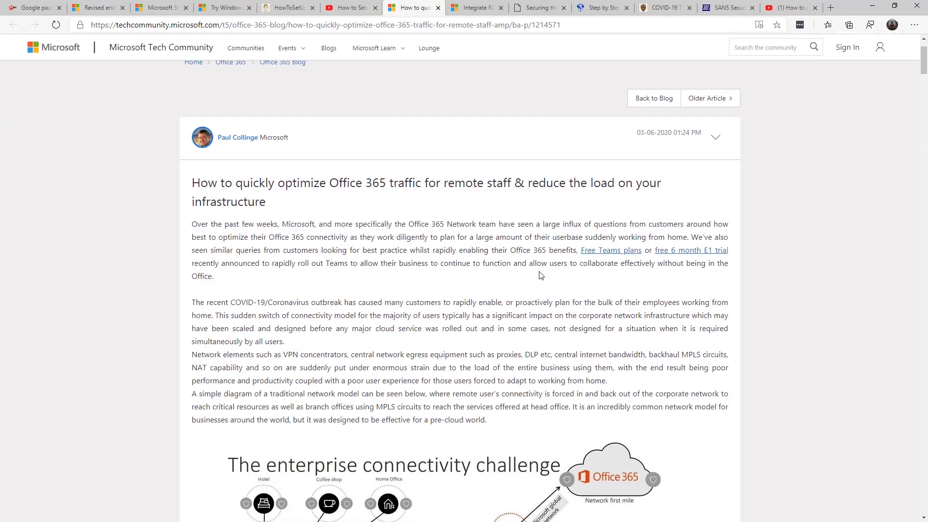
{"action": "scroll", "scroll_direction": "down", "scroll_amount": 3}
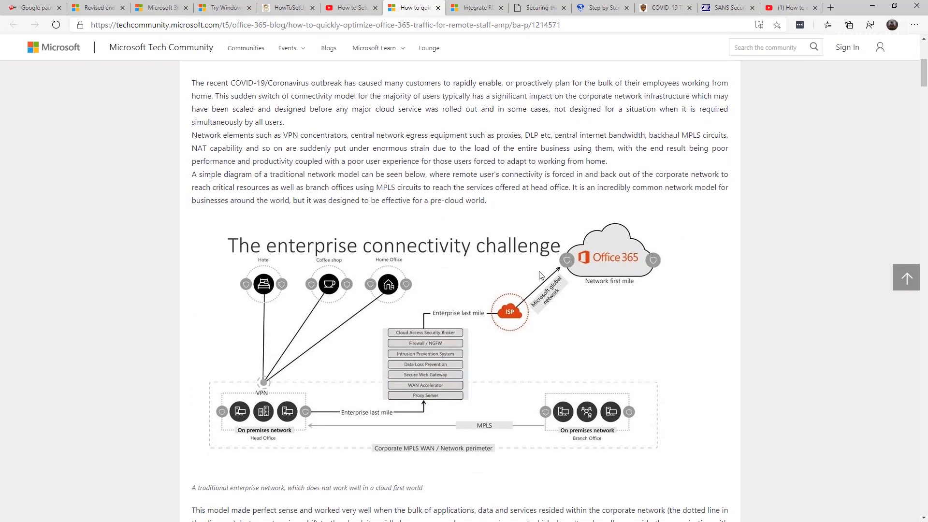
{"action": "scroll", "scroll_direction": "down", "scroll_amount": 3}
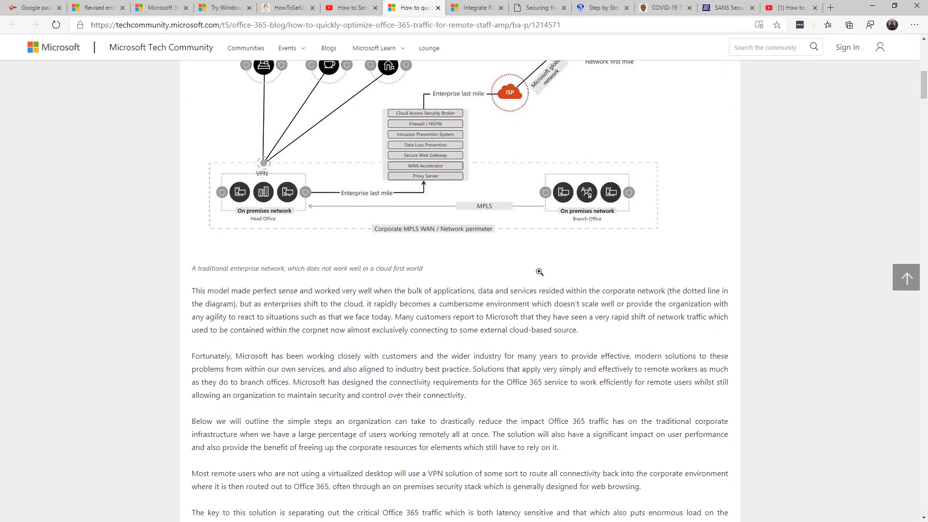
{"action": "scroll", "scroll_direction": "down", "scroll_amount": 3}
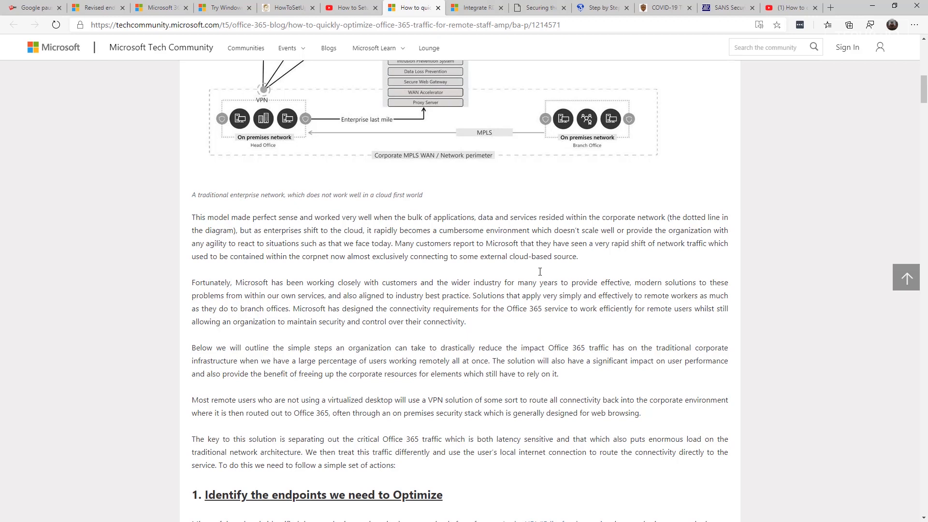
{"action": "mouse_move", "coordinate": [493, 280]}
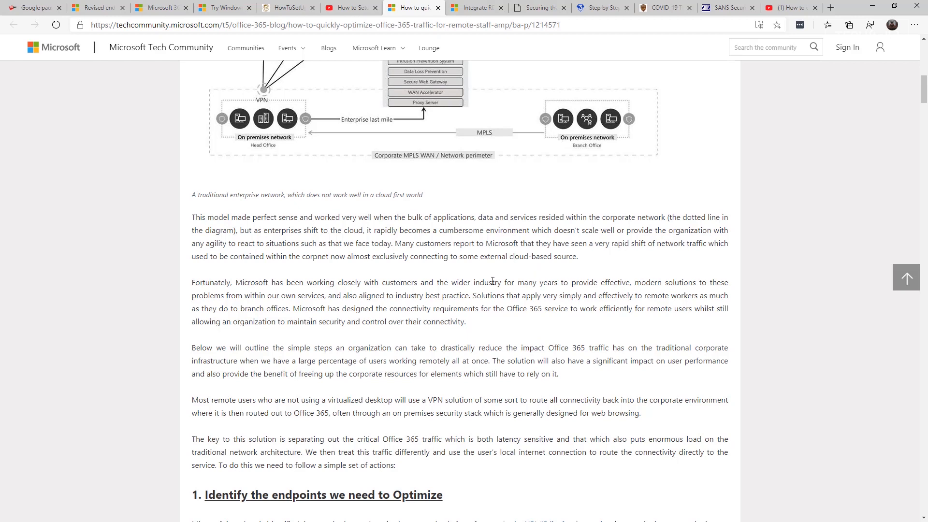
{"action": "mouse_move", "coordinate": [492, 280]}
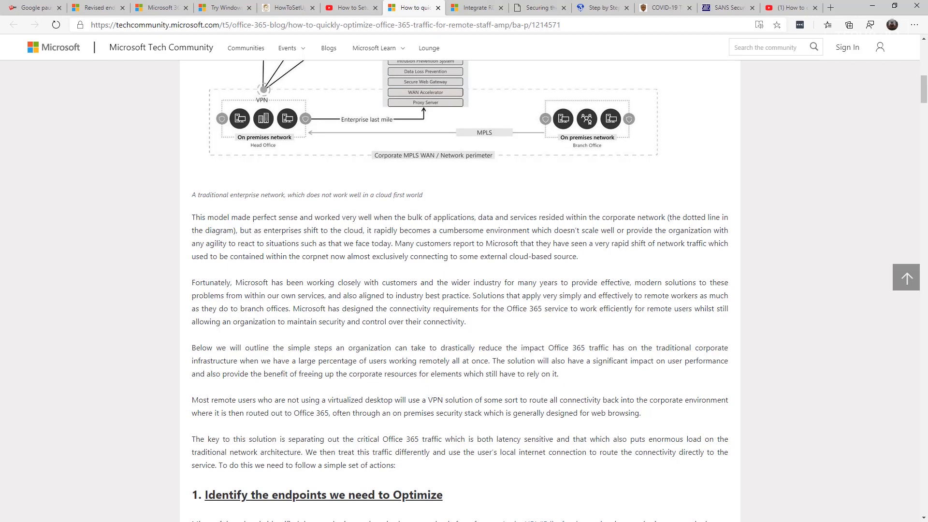
- Switch to the Docs article on integrating RD Gateway with the NPS extension
{"action": "left_click", "coordinate": [474, 7]}
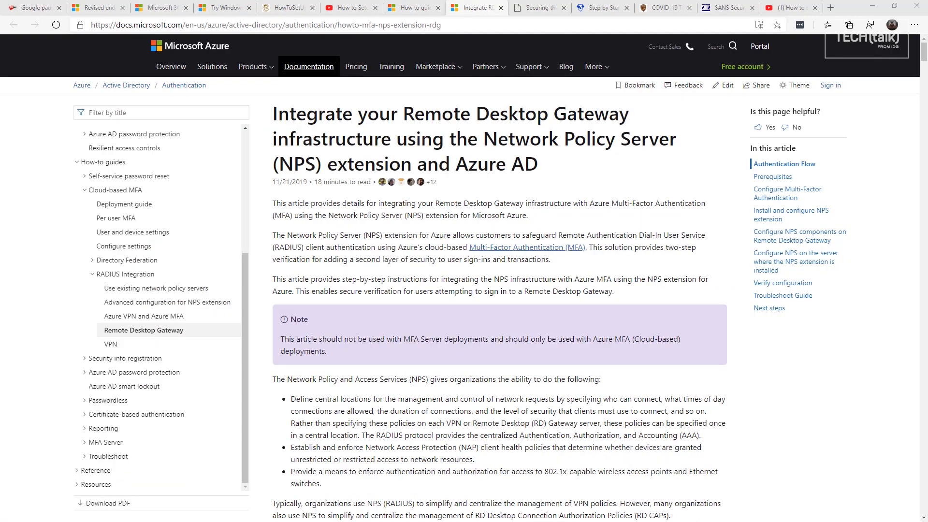
{"action": "mouse_move", "coordinate": [462, 245]}
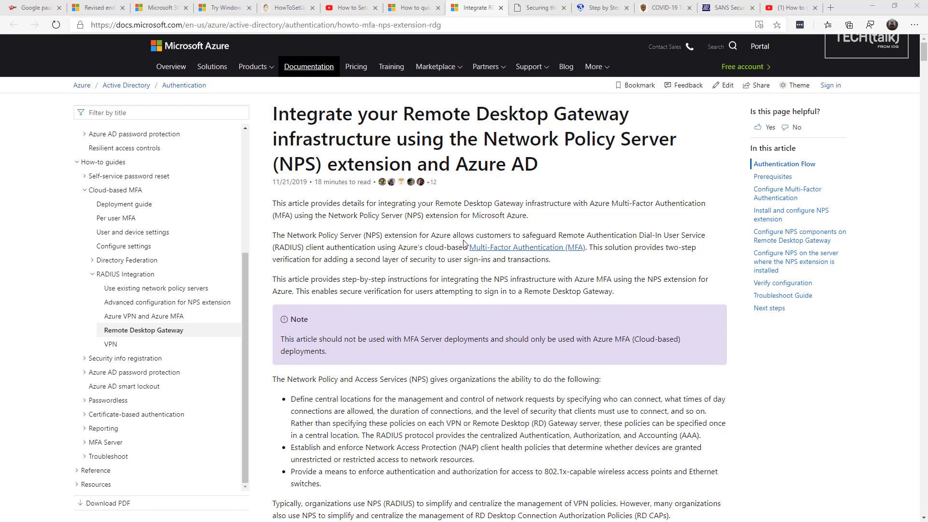
{"action": "mouse_move", "coordinate": [422, 243]}
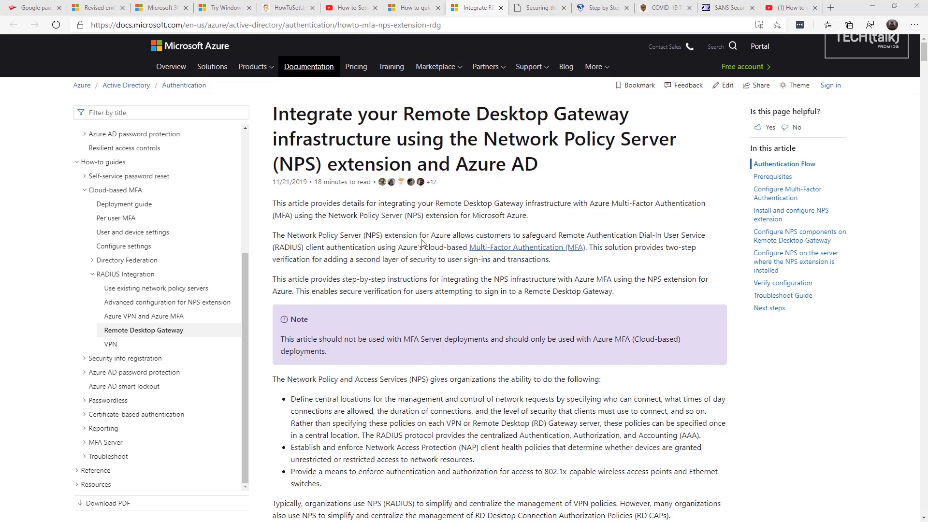
{"action": "mouse_move", "coordinate": [518, 105]}
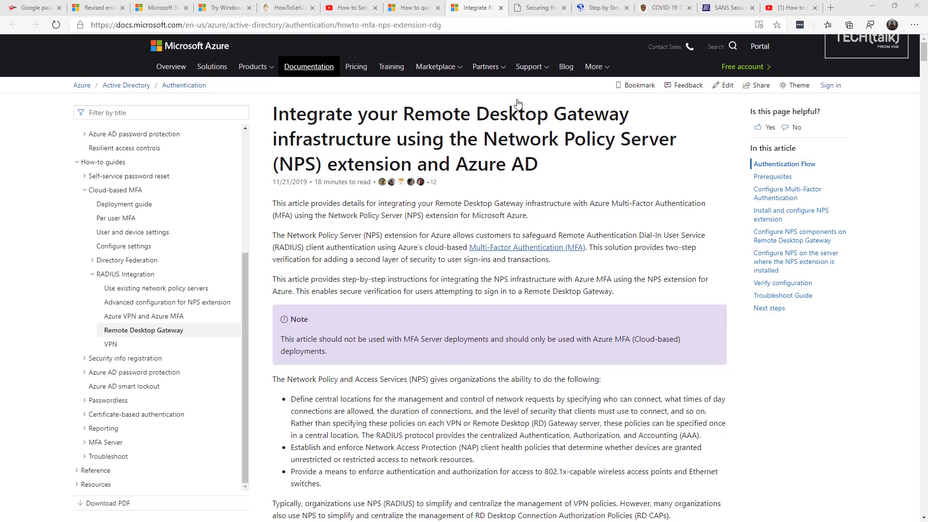
- Pass the Azure Dummies RDP security tab and show 3tallah's RD Gateway MFA guide
{"action": "left_click", "coordinate": [538, 8]}
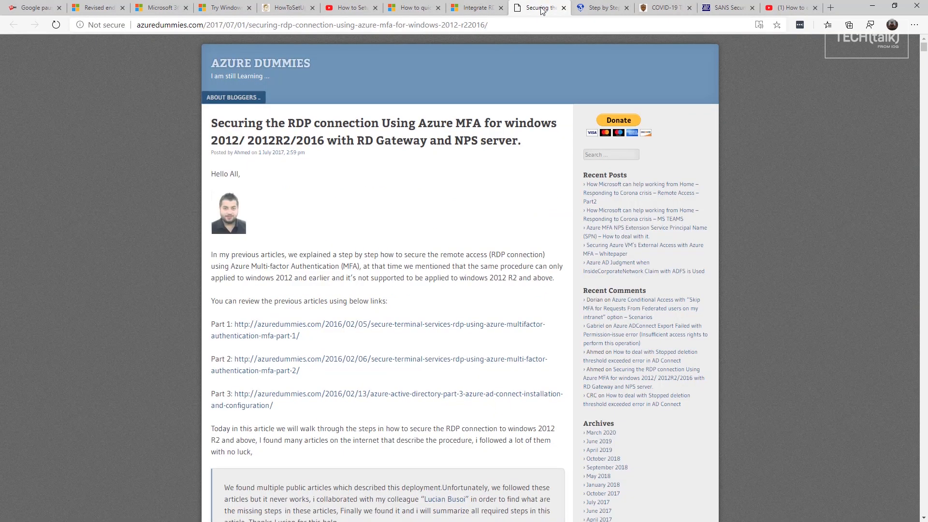
{"action": "left_click", "coordinate": [600, 7]}
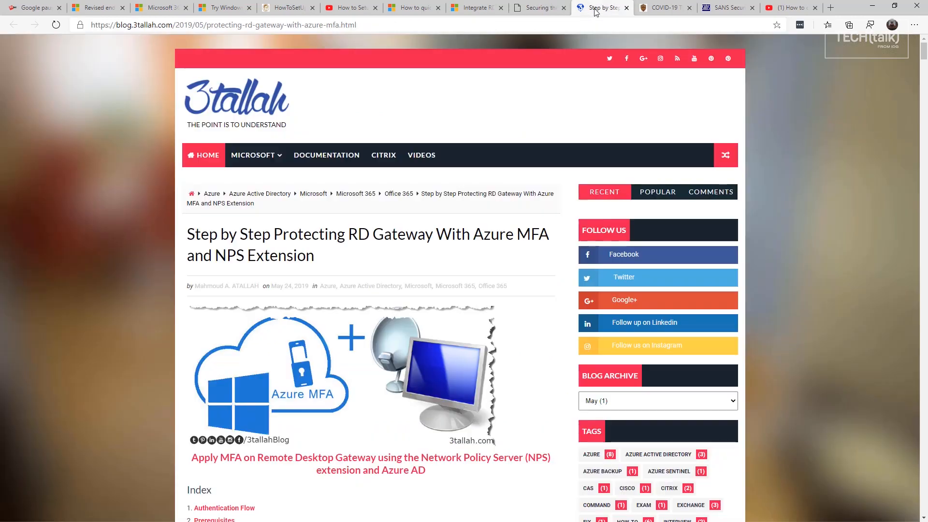
{"action": "mouse_move", "coordinate": [588, 144]}
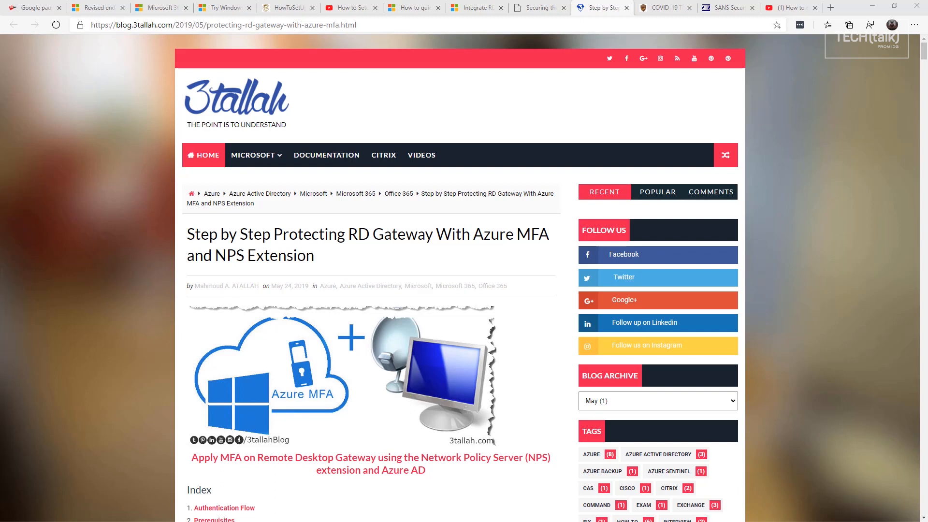
- Step through the SANS COVID-19 malware diary and work-from-home kit tabs to IDG TECHtalk
{"action": "left_click", "coordinate": [662, 7]}
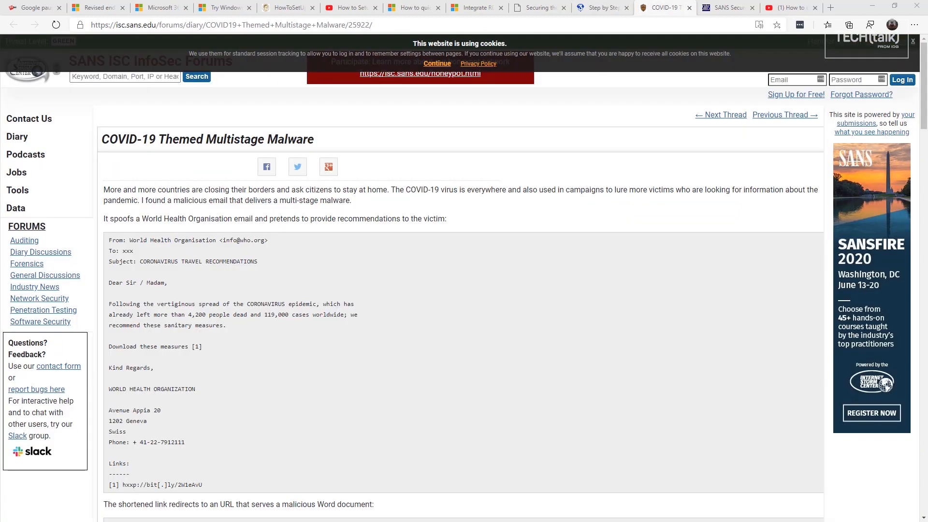
{"action": "mouse_move", "coordinate": [728, 7]}
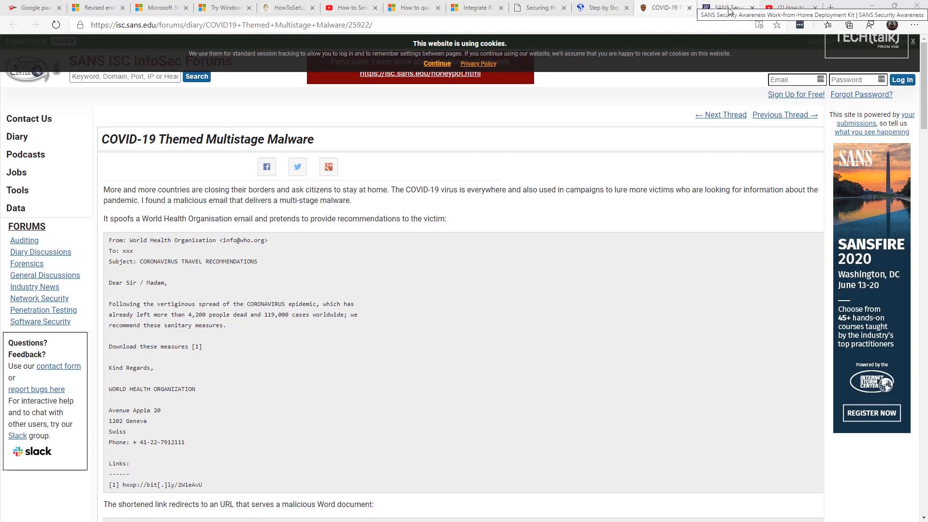
{"action": "left_click", "coordinate": [728, 8]}
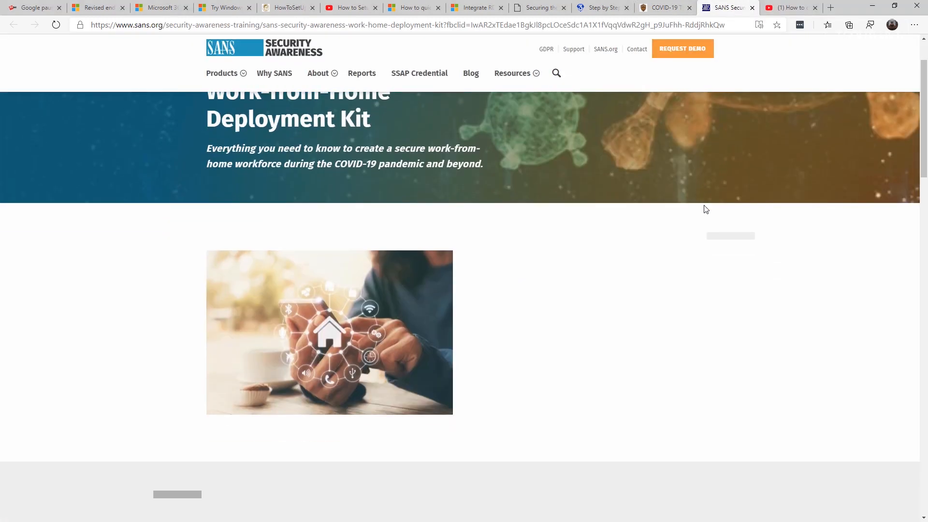
{"action": "left_click", "coordinate": [789, 8]}
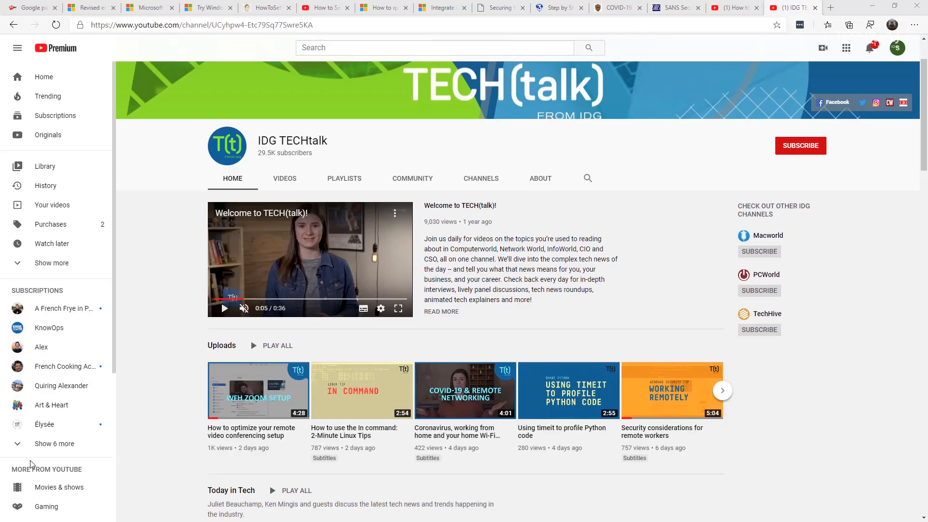